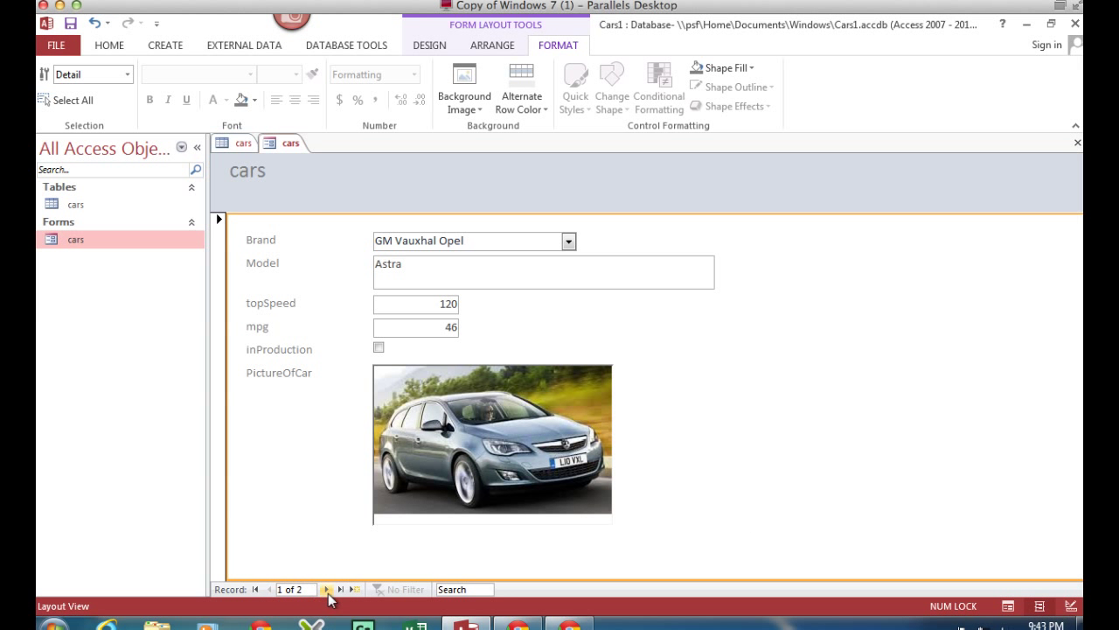
# Advance the cars form from the Vauxhall Astra to record 2 of 2, the Ford Focus
pyautogui.click(258, 238)
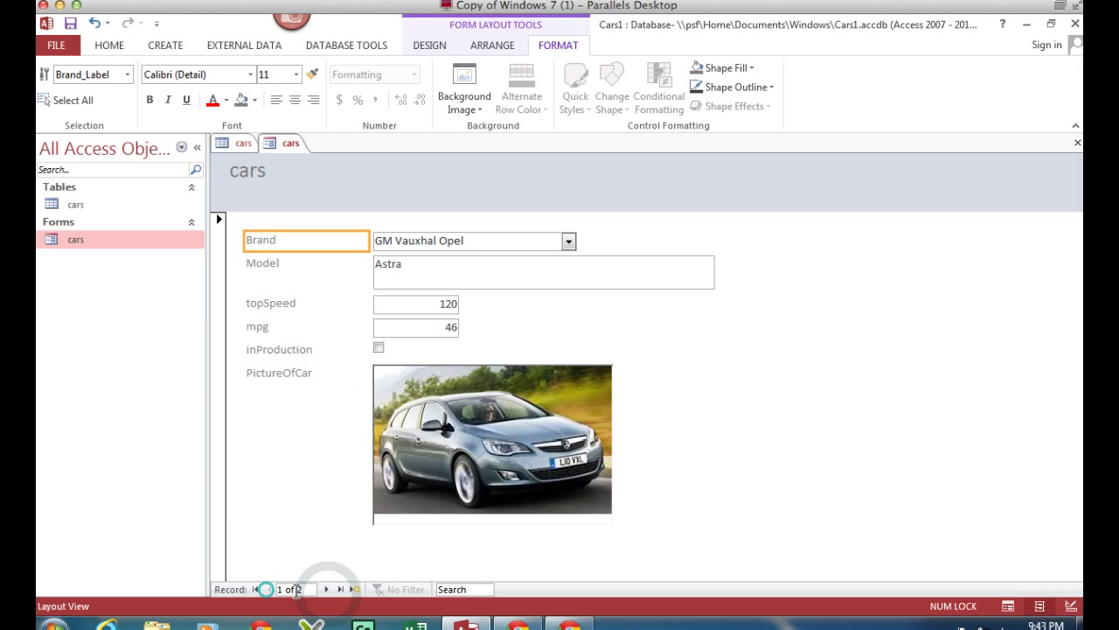
pyautogui.click(325, 588)
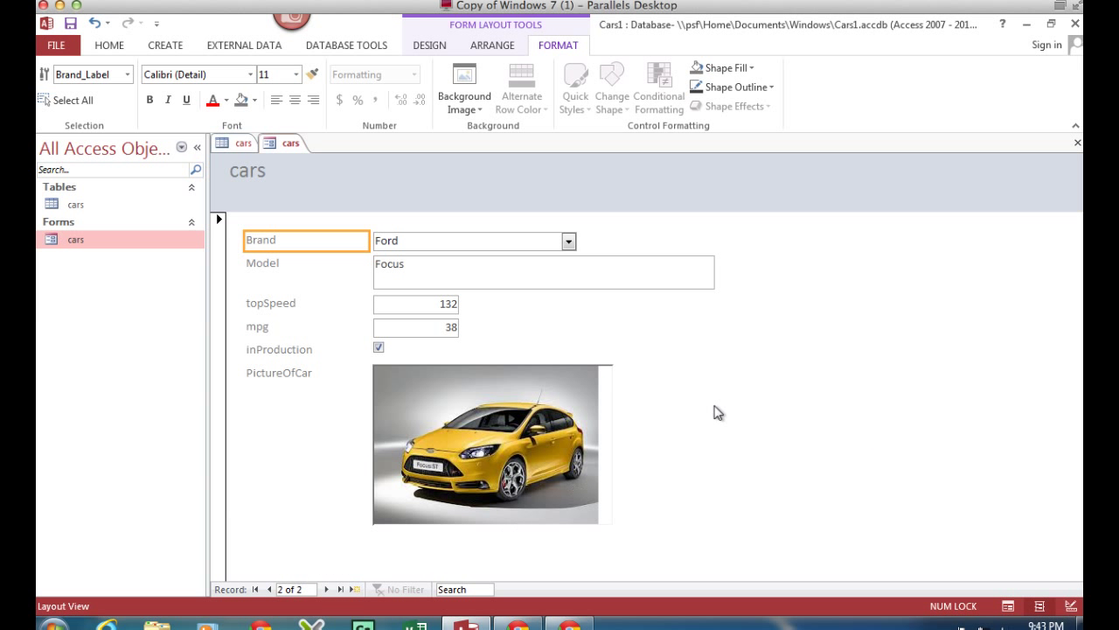
pyautogui.moveTo(759, 467)
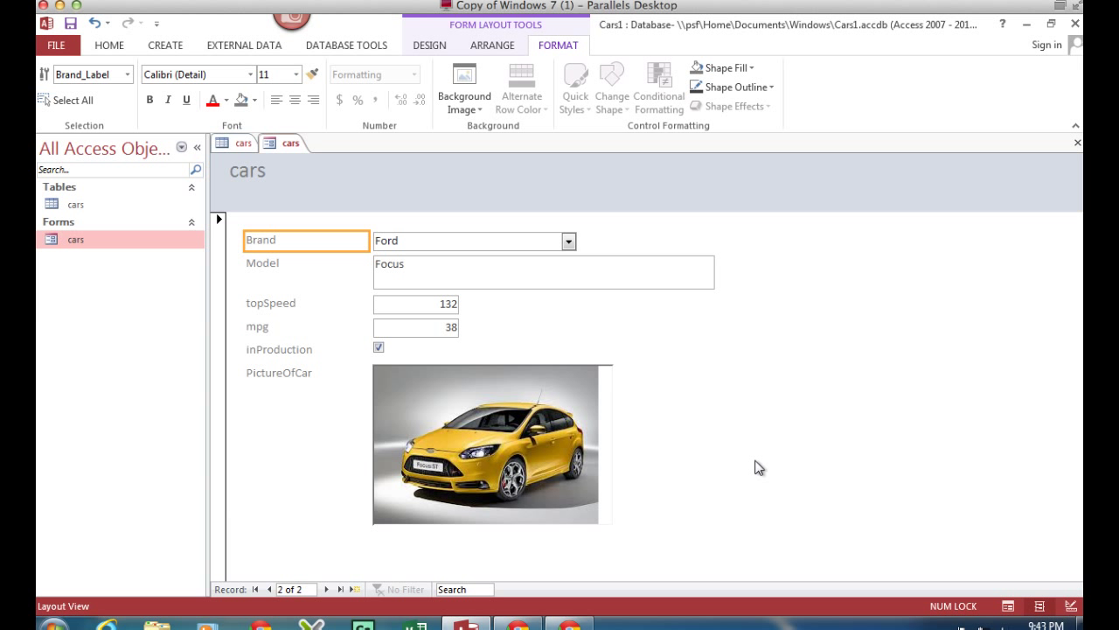
pyautogui.moveTo(430, 45)
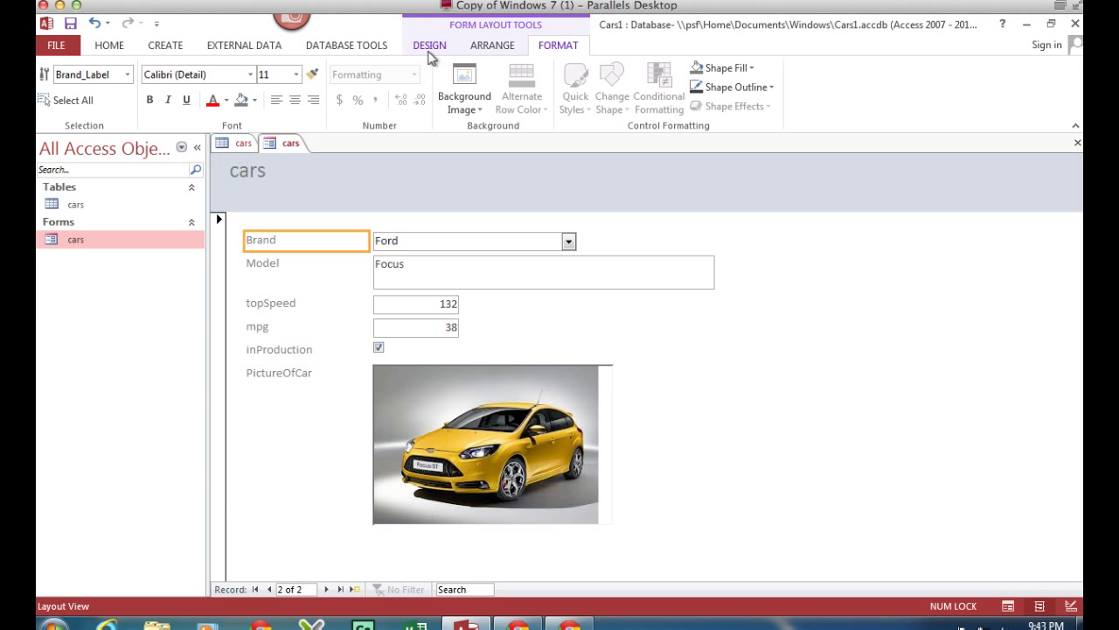
# Place a new Button control on the cars form from the Design controls, launching the Command Button Wizard
pyautogui.click(430, 46)
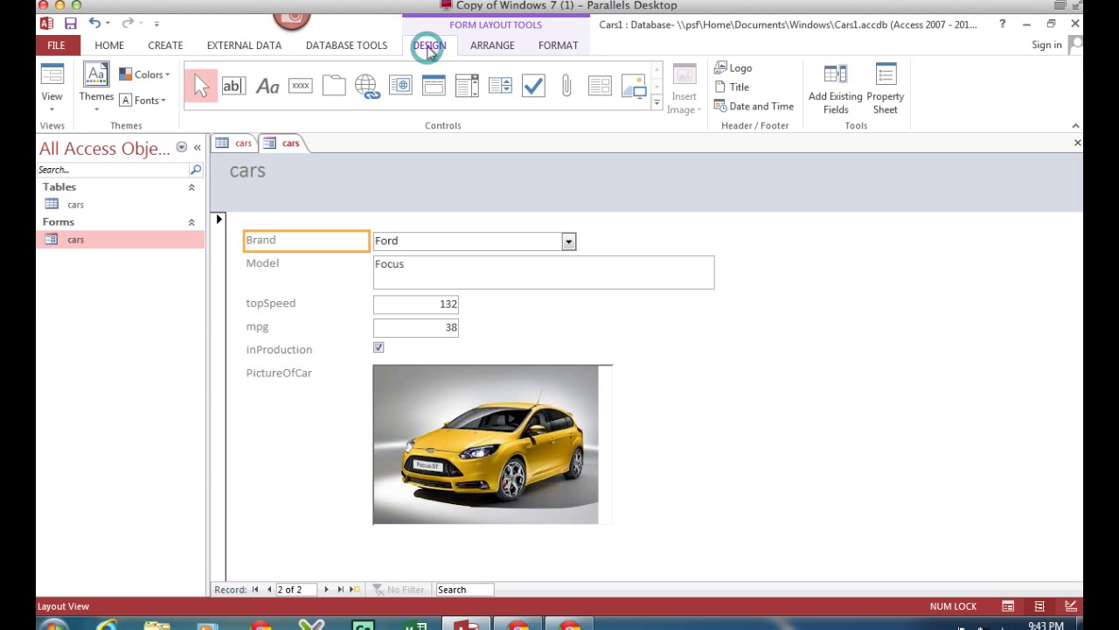
pyautogui.click(301, 84)
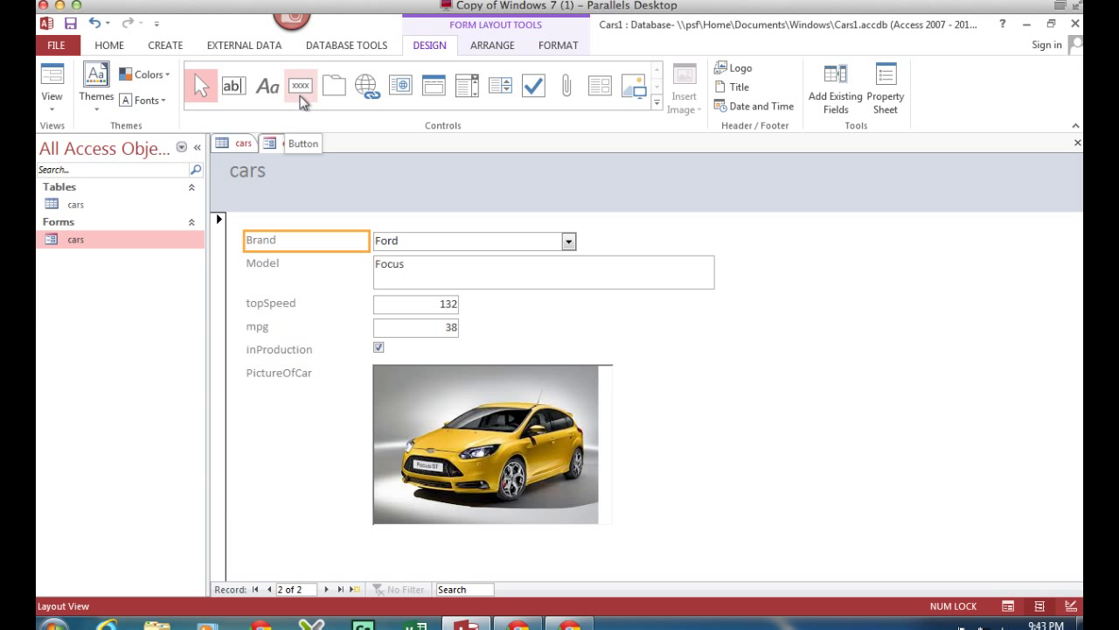
pyautogui.click(301, 84)
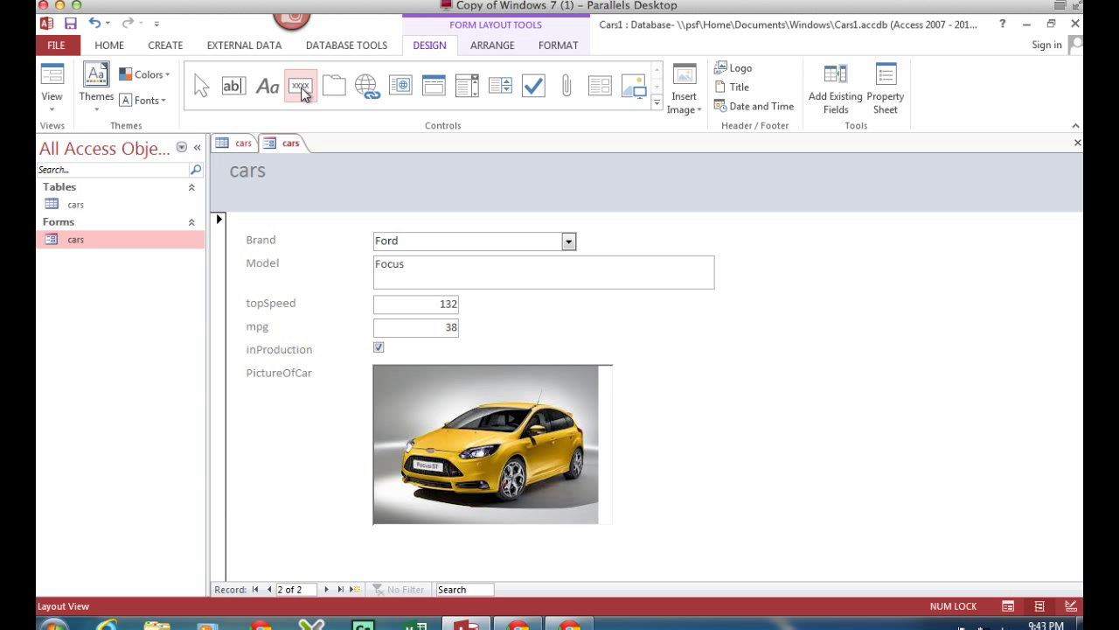
pyautogui.click(301, 84)
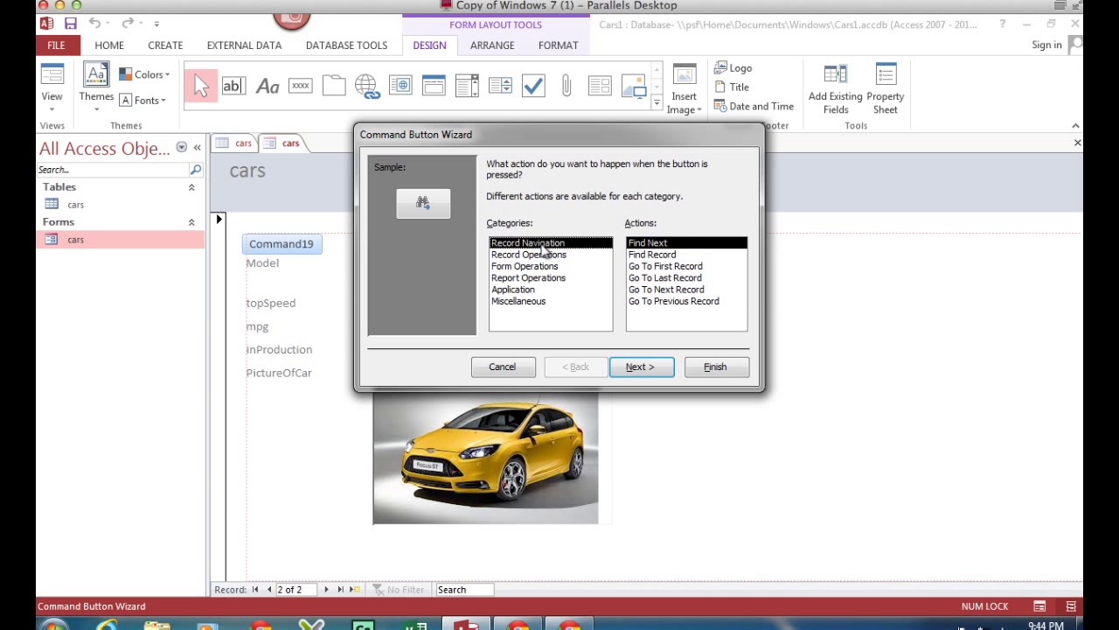
pyautogui.moveTo(573, 254)
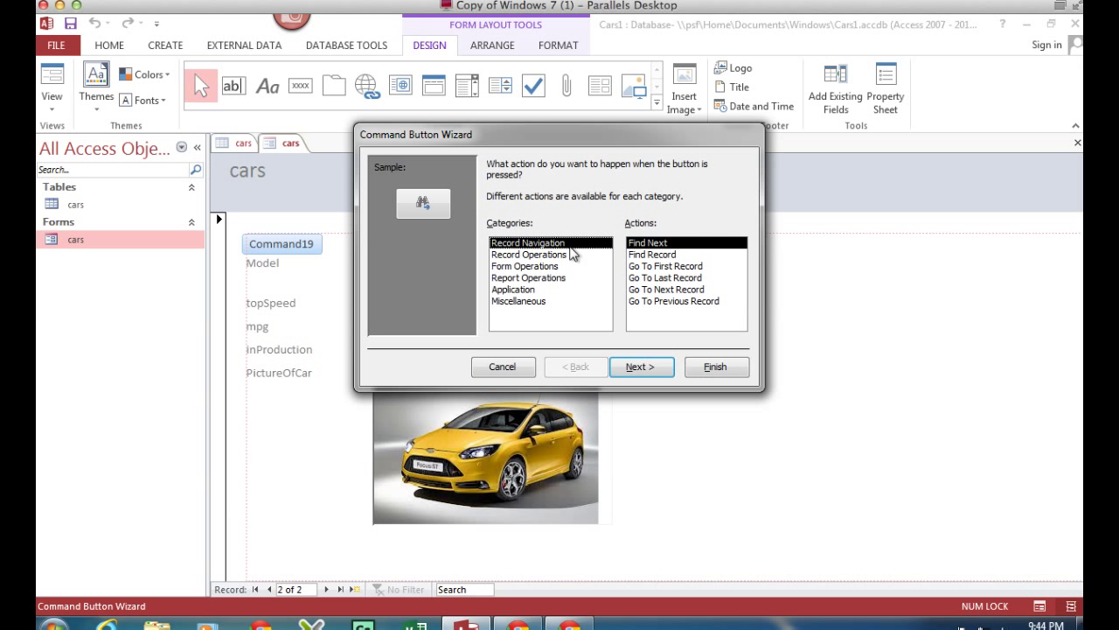
pyautogui.moveTo(661, 300)
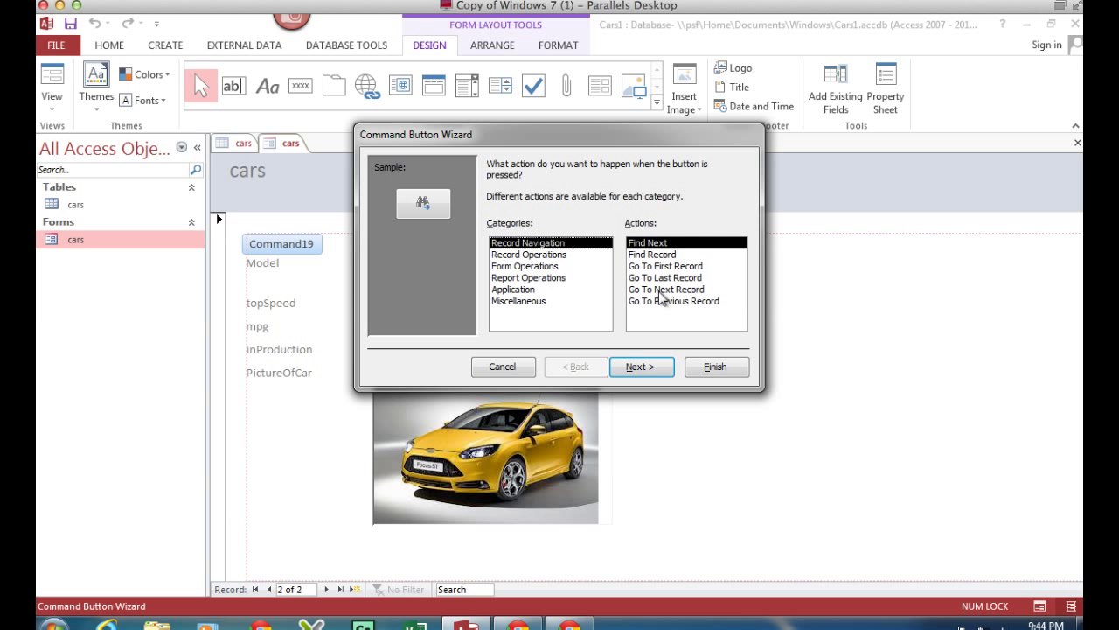
# Configure the button as Record Navigation > Go To Next Record with the Go To Next arrow picture and finish the wizard
pyautogui.click(667, 290)
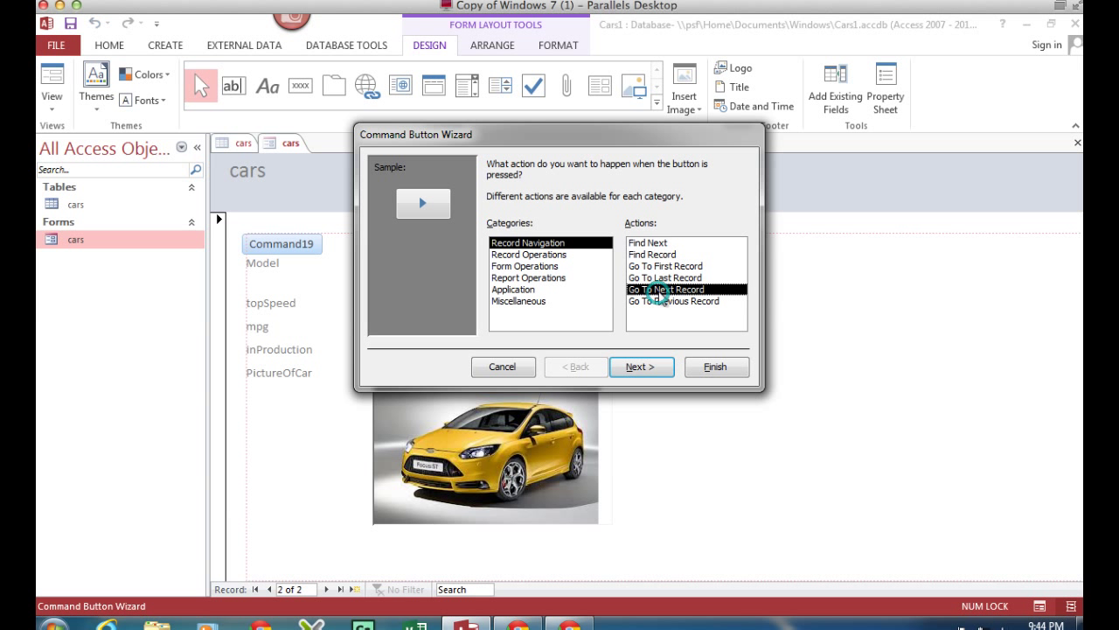
pyautogui.click(642, 367)
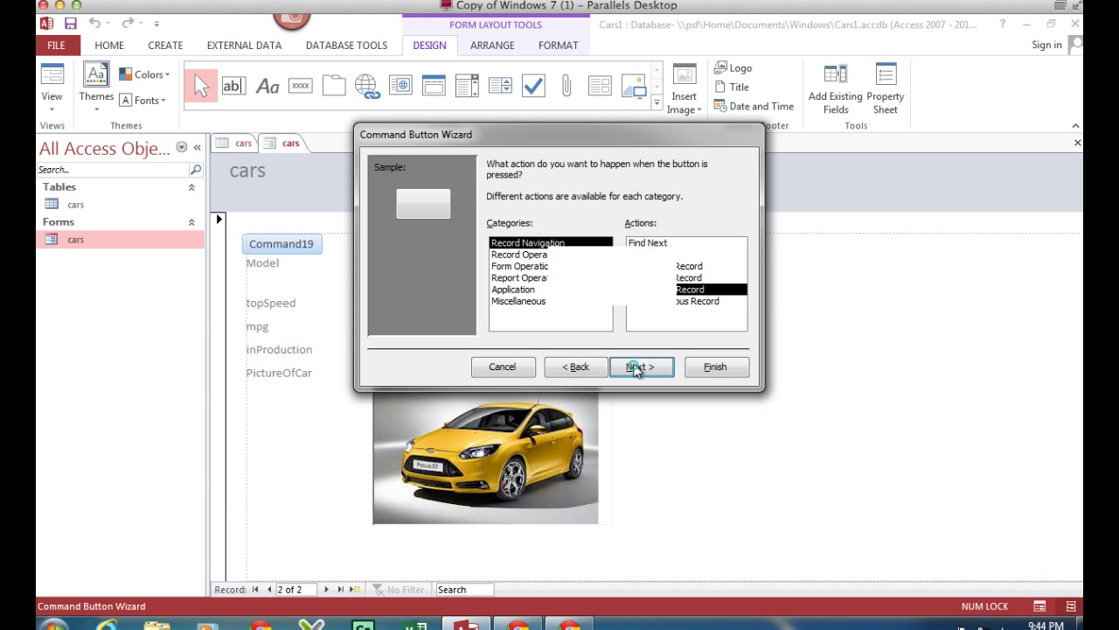
pyautogui.click(641, 367)
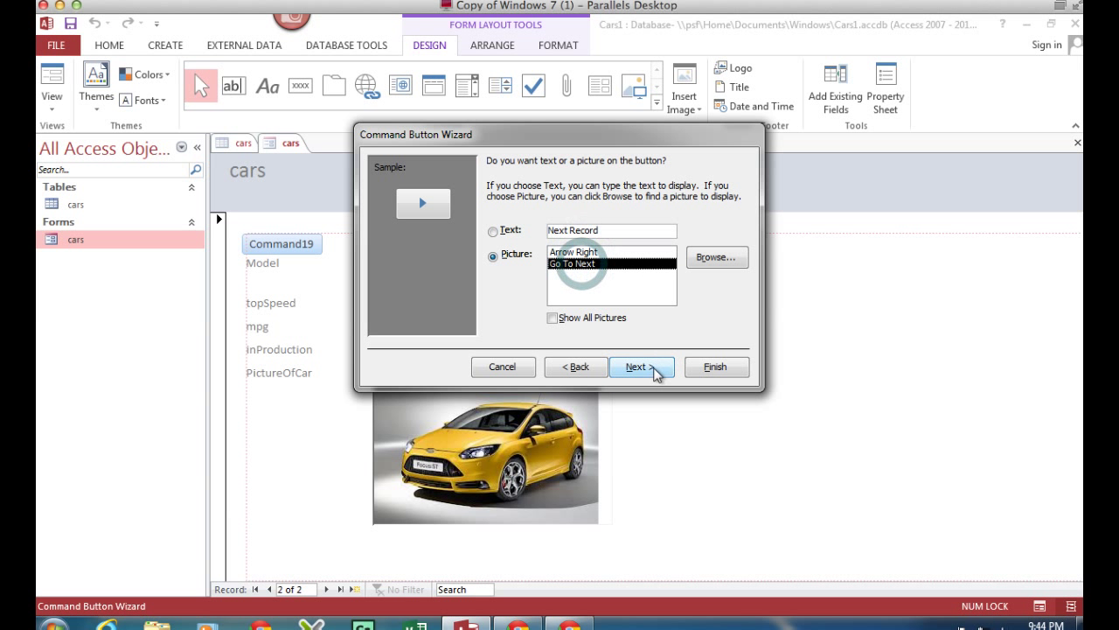
pyautogui.click(637, 368)
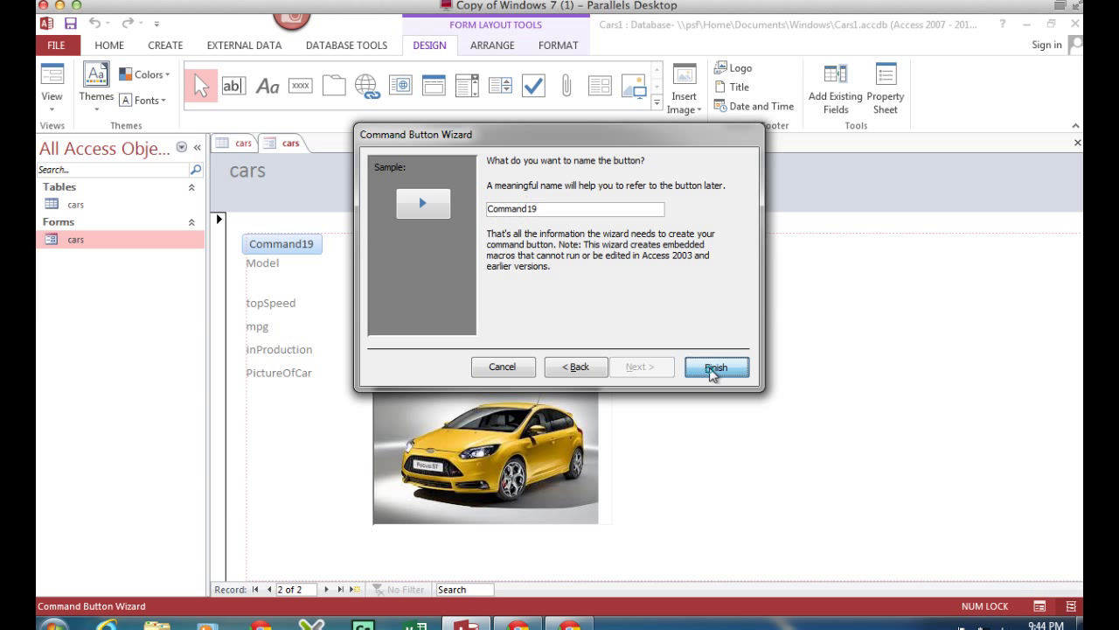
pyautogui.click(716, 368)
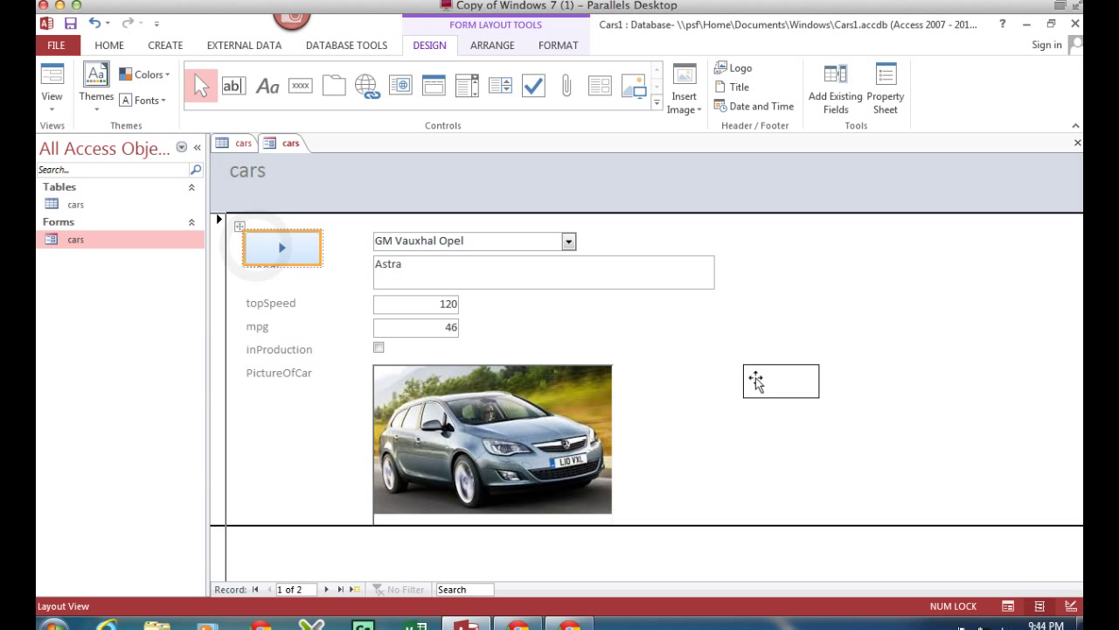
# Drag the next-record button beside the PictureOfCar image and show the View dropdown
pyautogui.moveTo(280, 246); pyautogui.dragTo(780, 382)
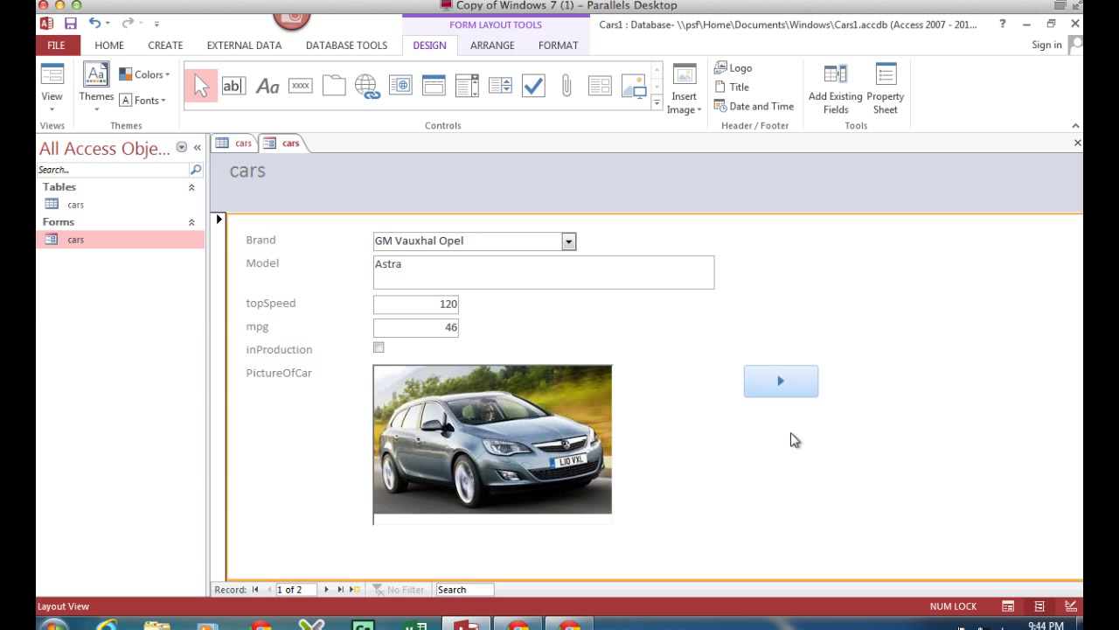
pyautogui.moveTo(175, 141)
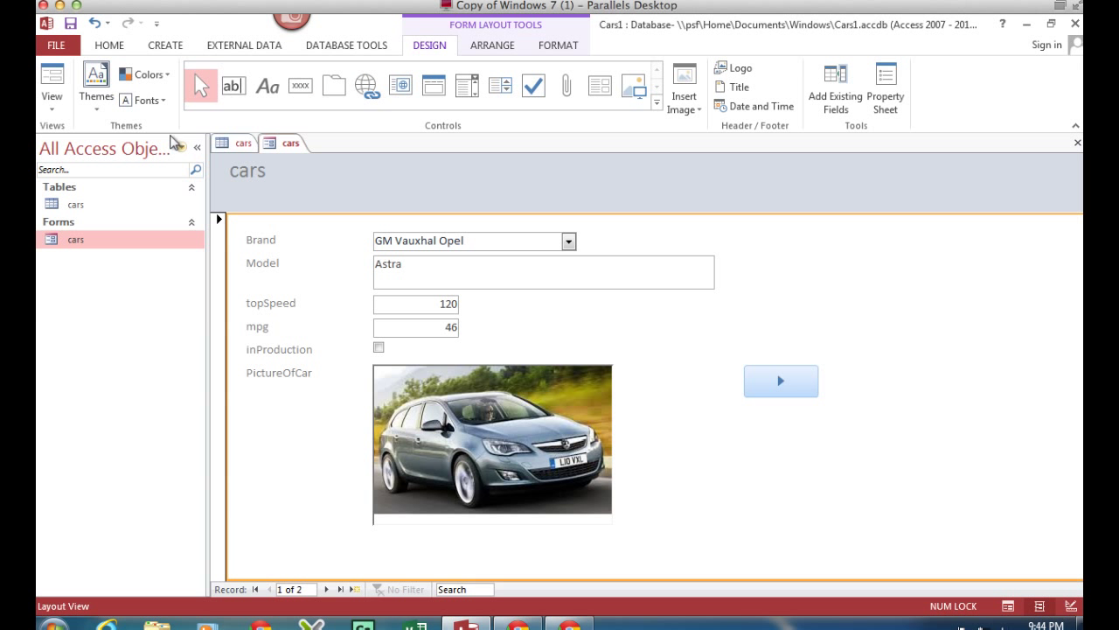
pyautogui.click(52, 87)
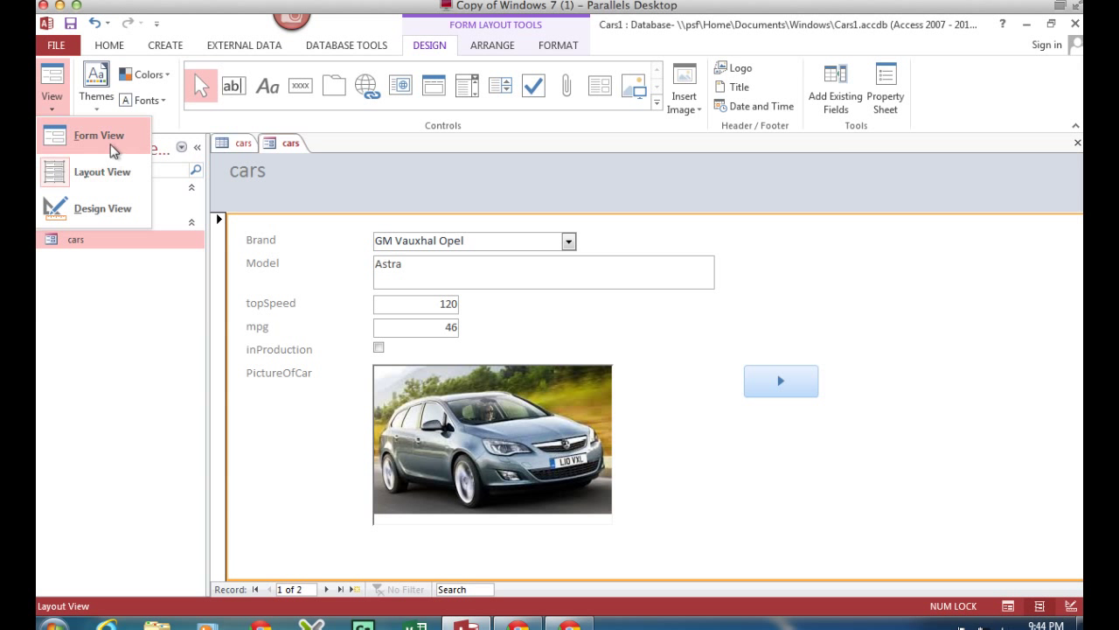
# Test the next-record button in Form View, landing on a blank new third record
pyautogui.click(98, 136)
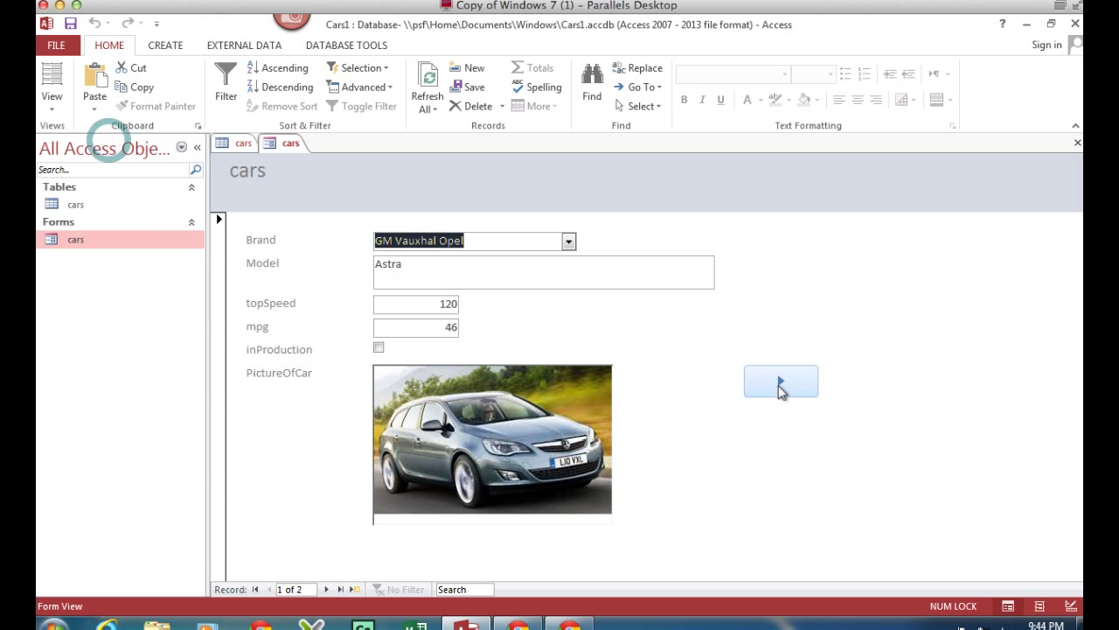
pyautogui.click(776, 382)
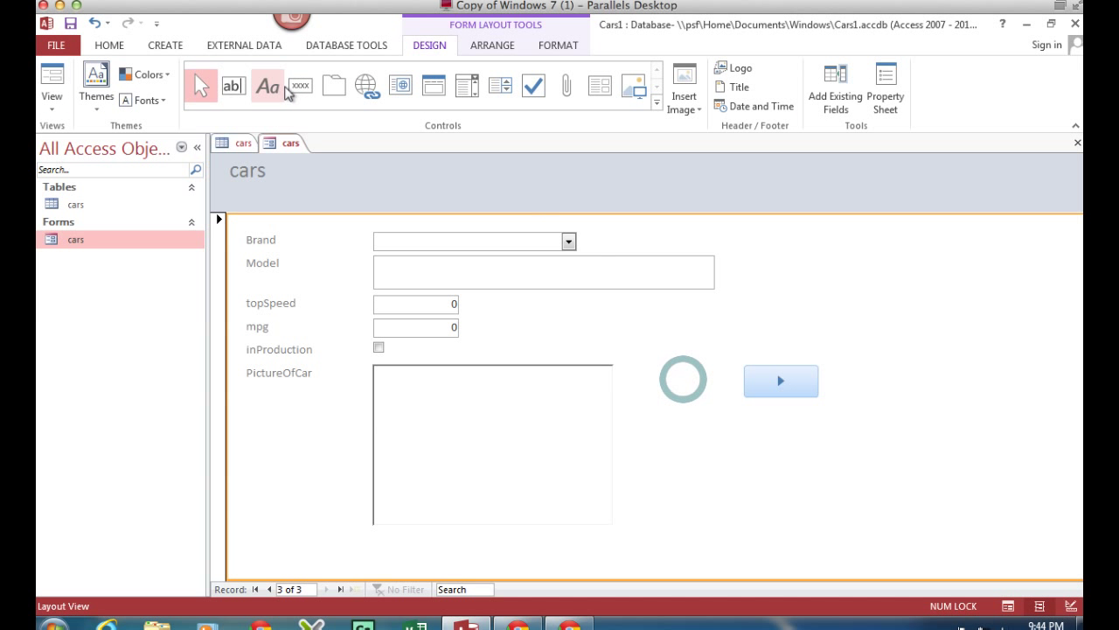
# Add a second button set to Record Navigation > Go To Previous Record and finish the wizard
pyautogui.click(780, 381)
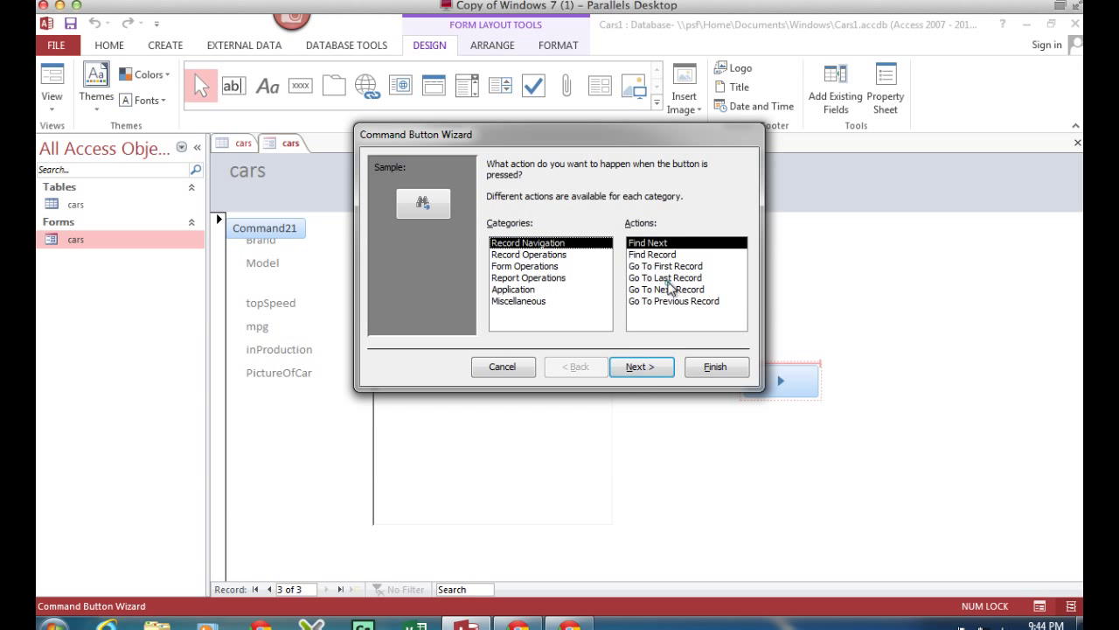
pyautogui.click(675, 301)
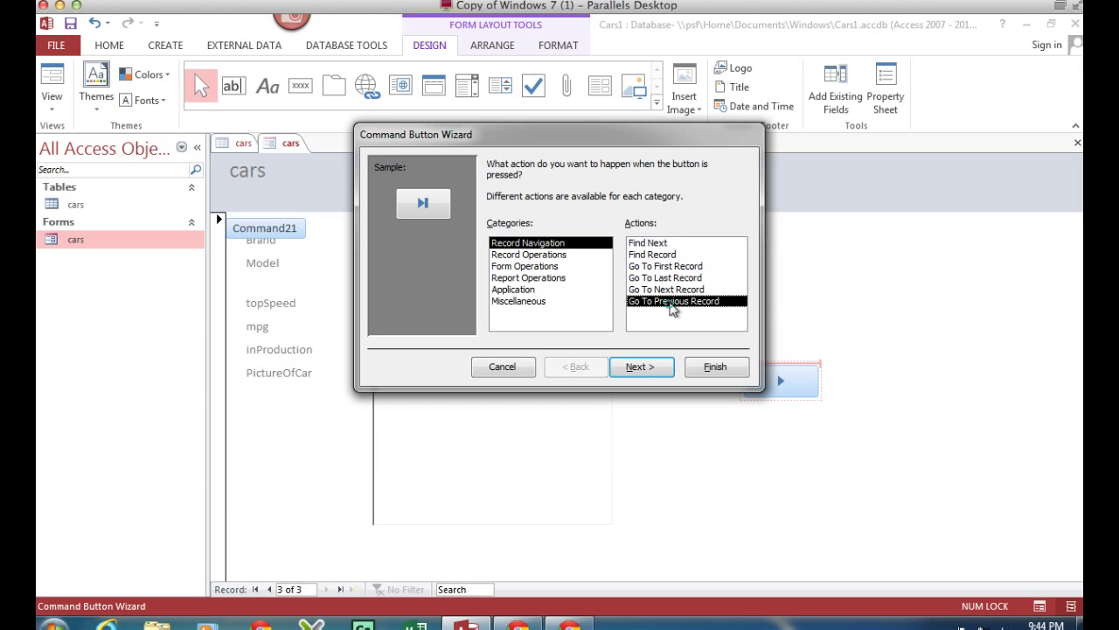
pyautogui.click(672, 301)
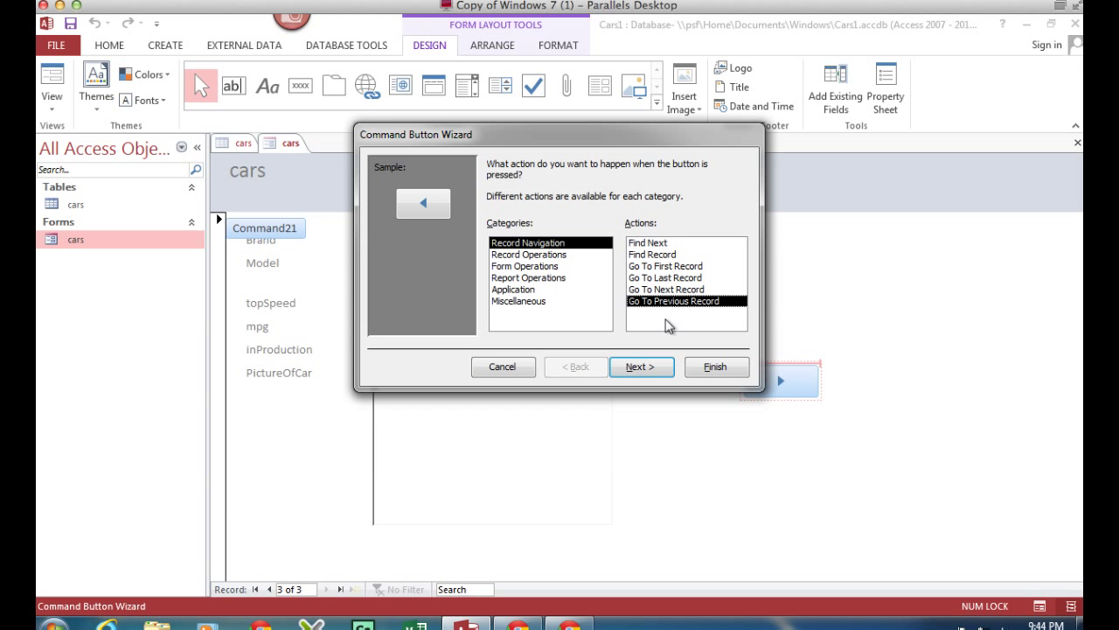
pyautogui.click(637, 367)
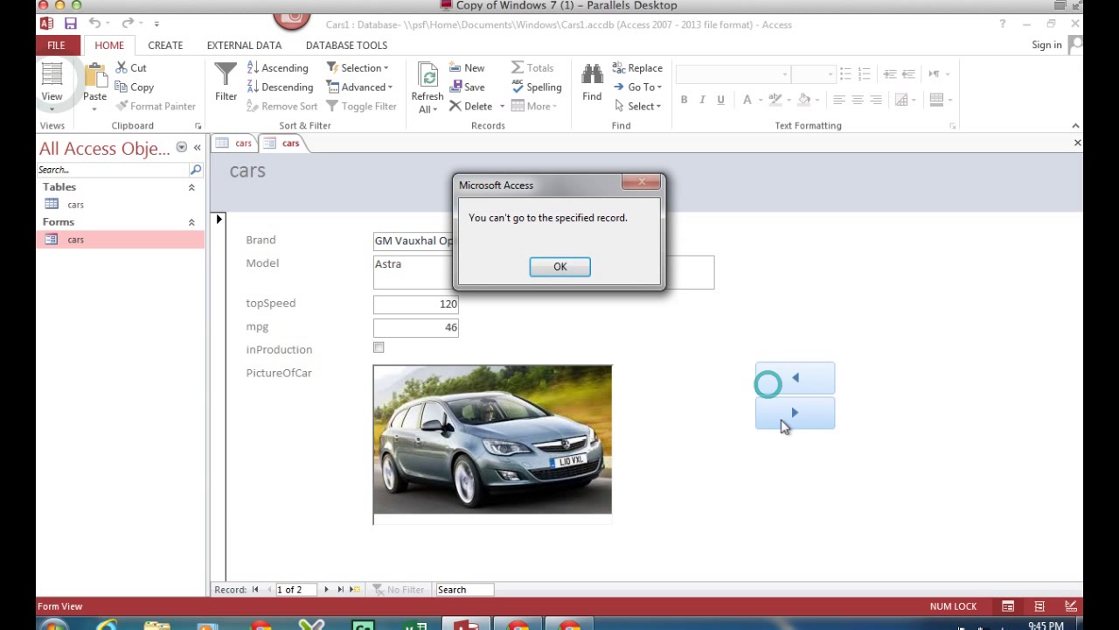
# Dismiss the 'can't go to the specified record' message while testing the buttons in Form View
pyautogui.click(560, 266)
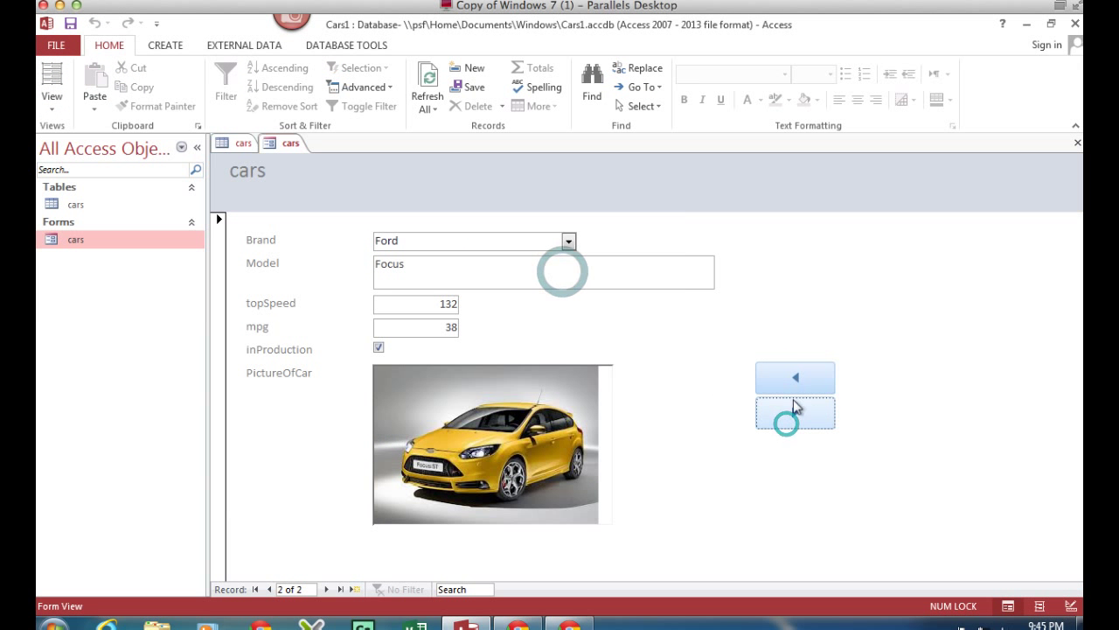